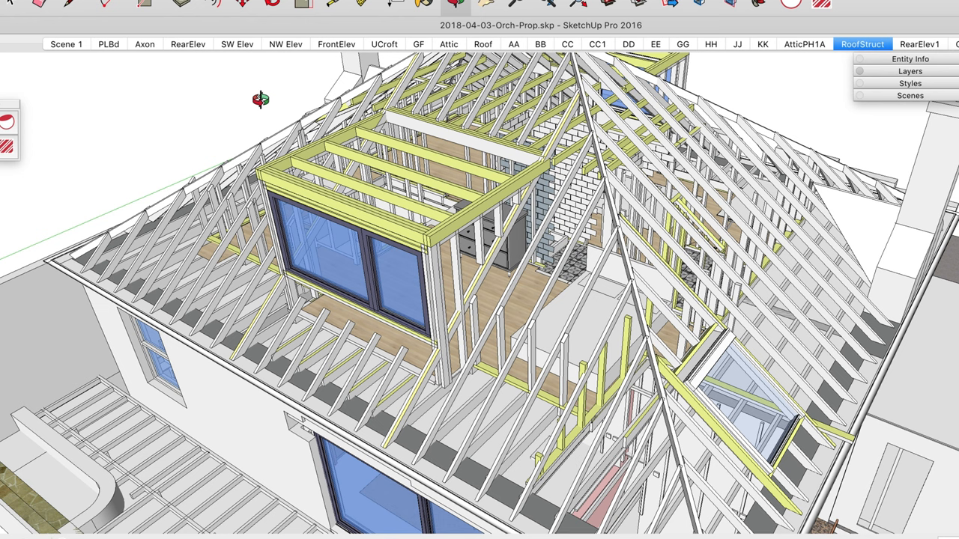
Import the floor plan IMG_1176.PNG from the Desktop as an image
left_click(66, 43)
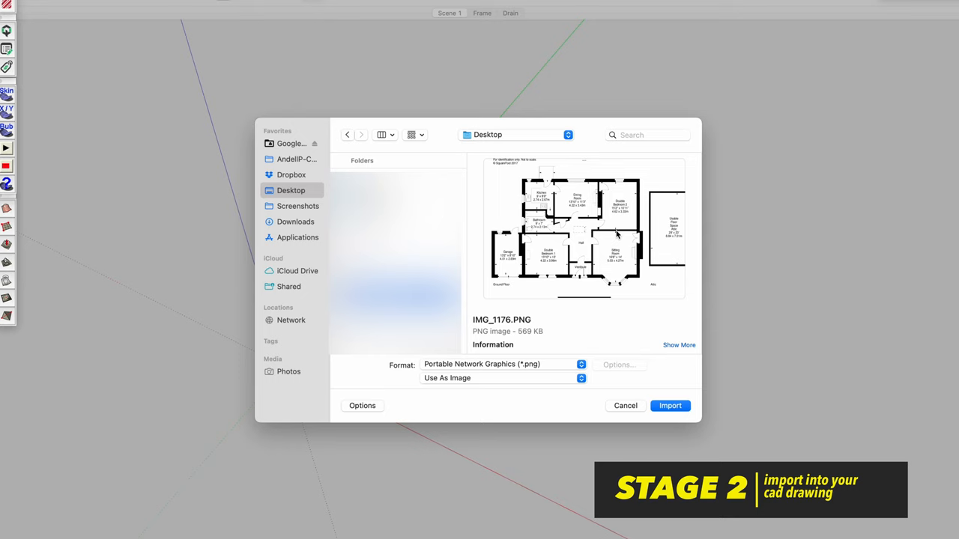
left_click(669, 405)
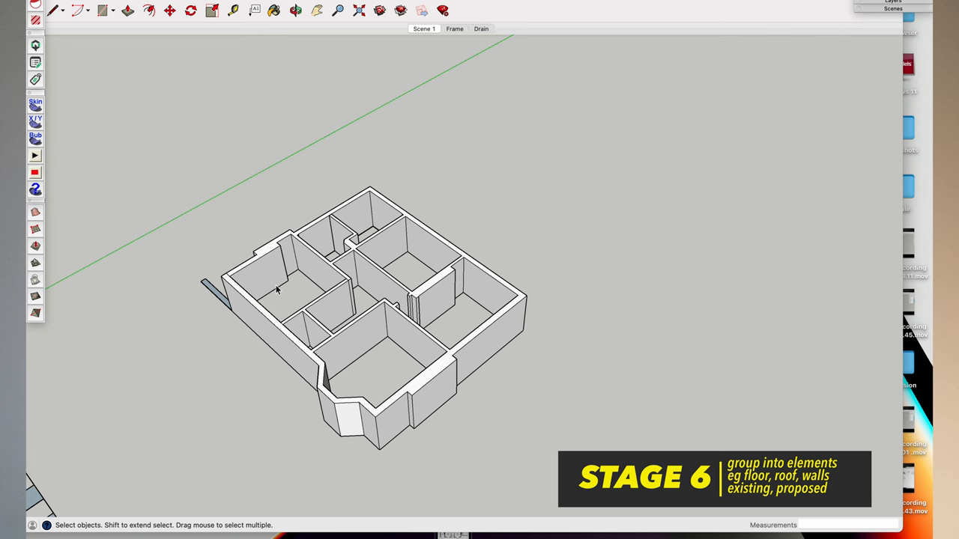
Group the selected ground-floor faces via Make Group in the context menu
right_click(411, 352)
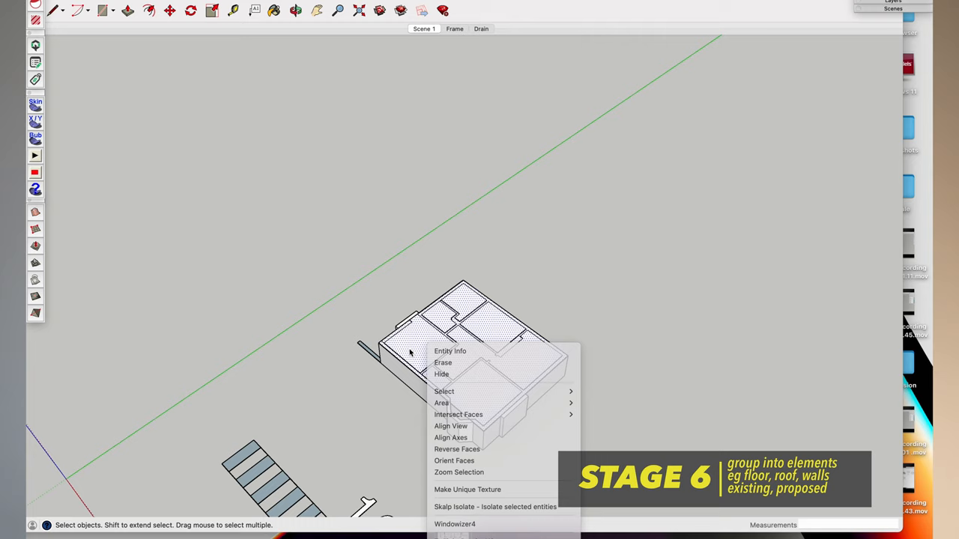
left_click(459, 472)
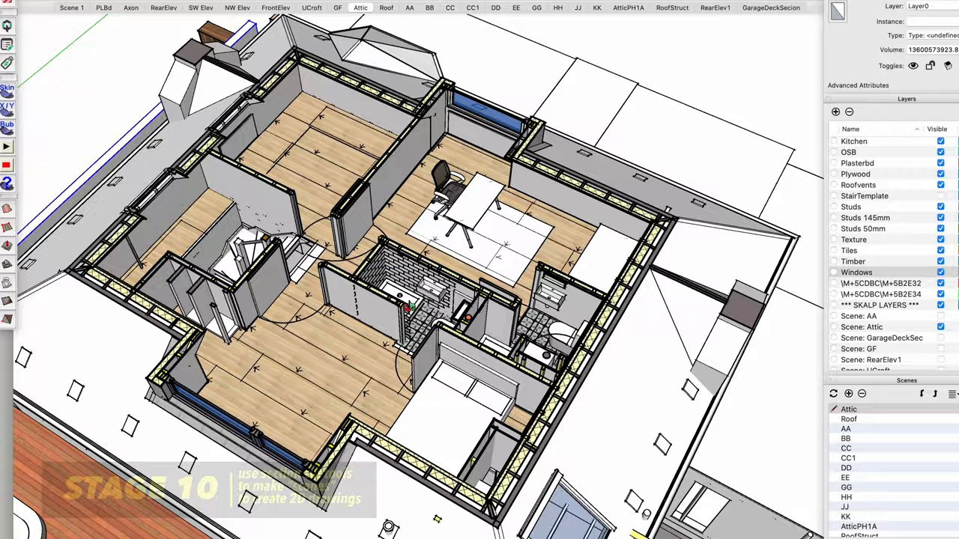
Activate scene AA to view the section cut through the attic
left_click(409, 8)
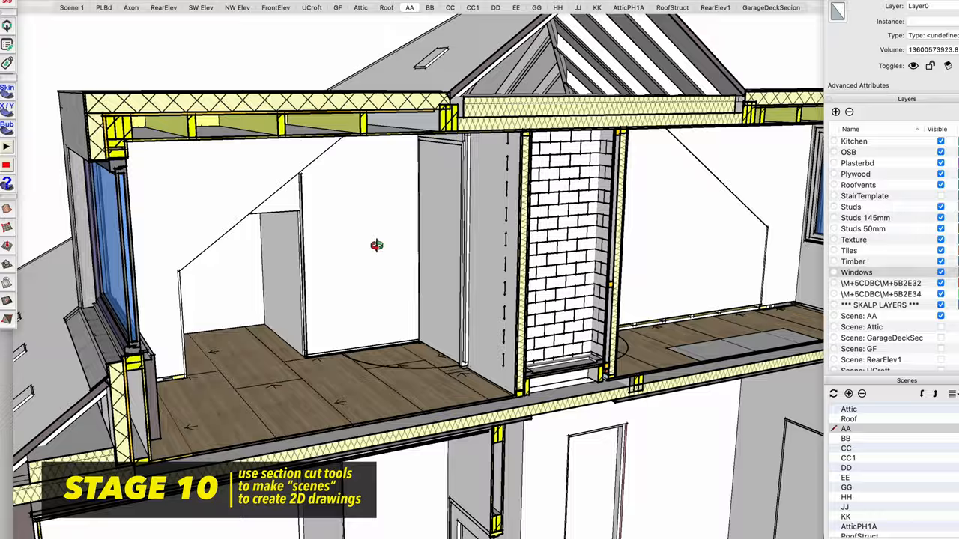